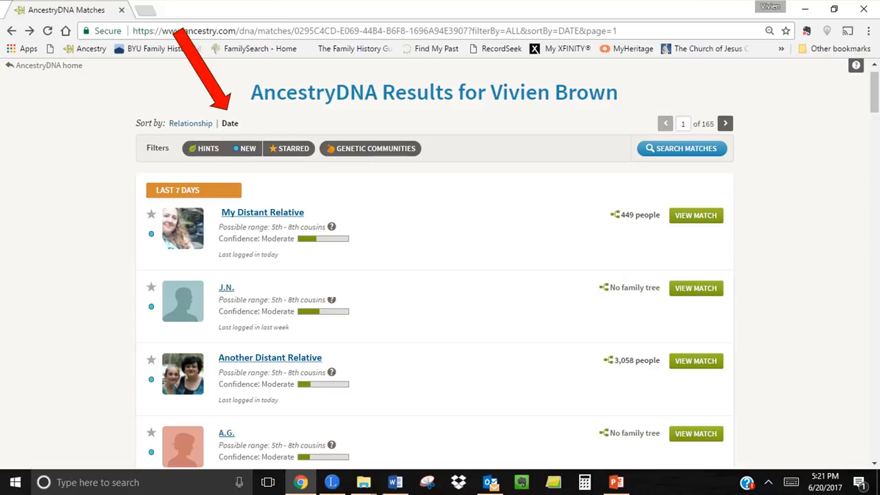
Advance the slideshow past the date-sorted AncestryDNA results slide.
click(189, 123)
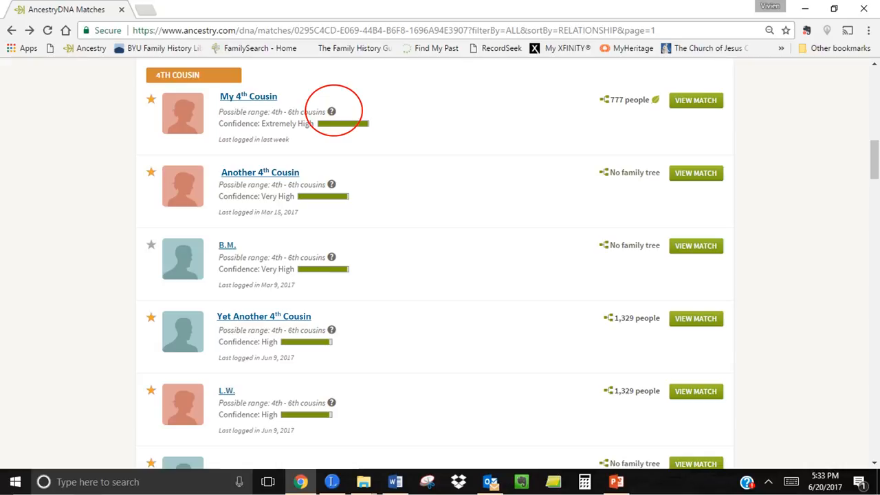
Play the animation revealing the Predicted Relationship Info panel and fourth-cousin chart, then continue onward.
click(331, 110)
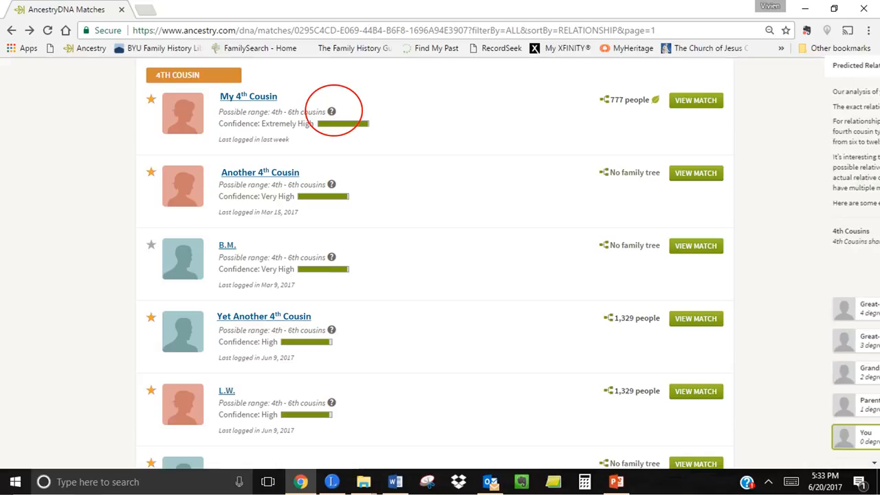
click(332, 110)
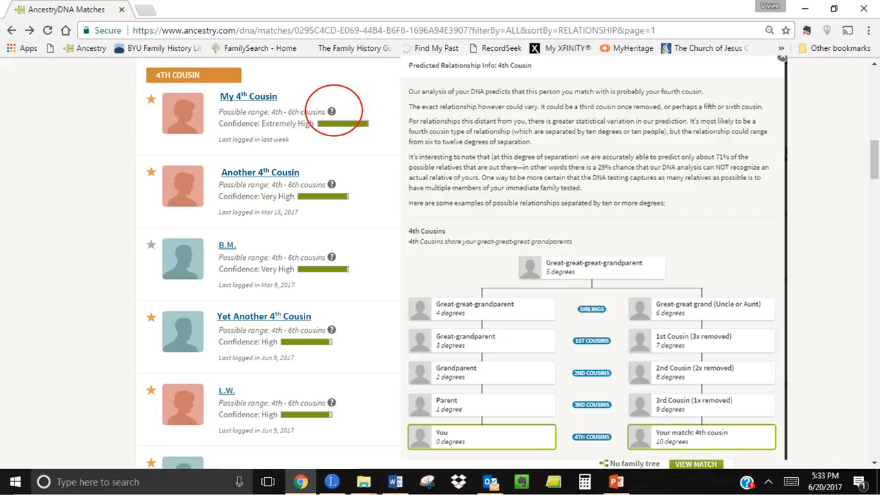
scroll(down, 3)
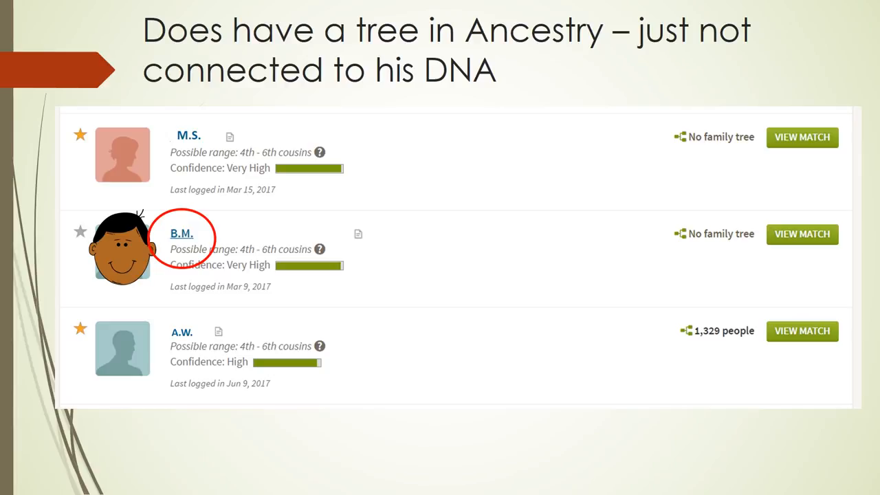
Advance past the B.M. match slide toward the Search Matches slide.
click(194, 408)
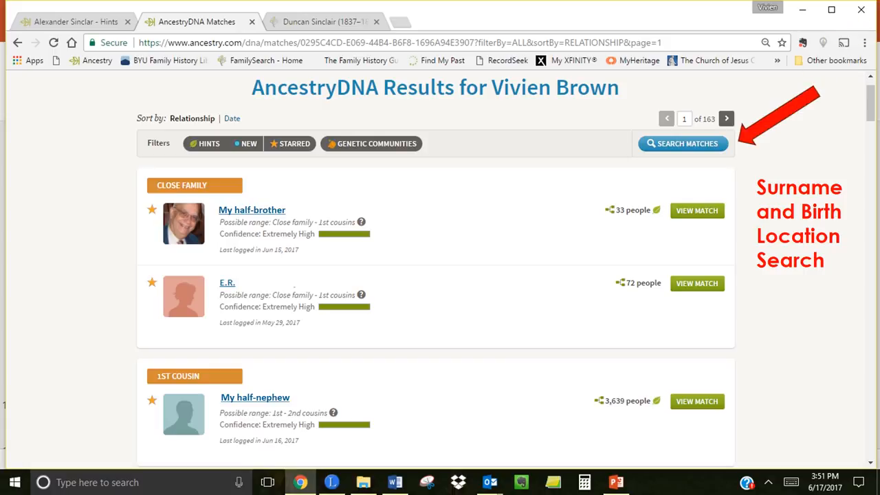
Show the surname and birth-location search fields slide, then move to the circled 4th-cousin matches.
click(682, 144)
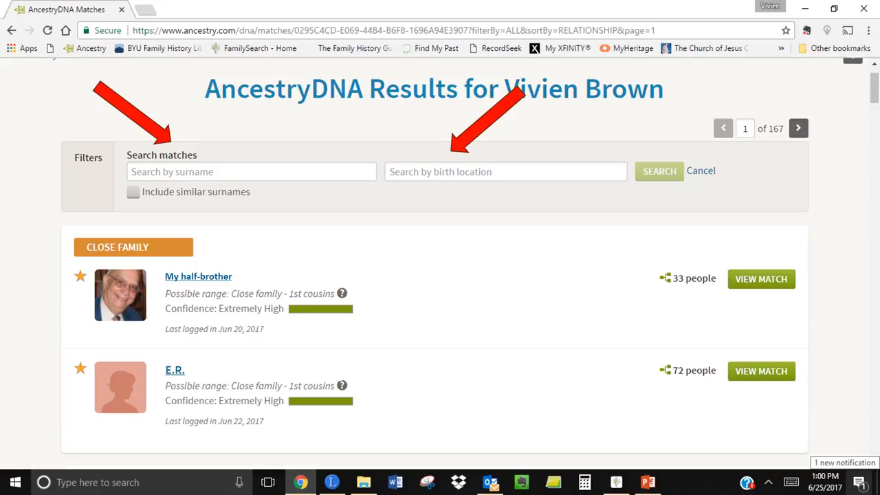
click(659, 171)
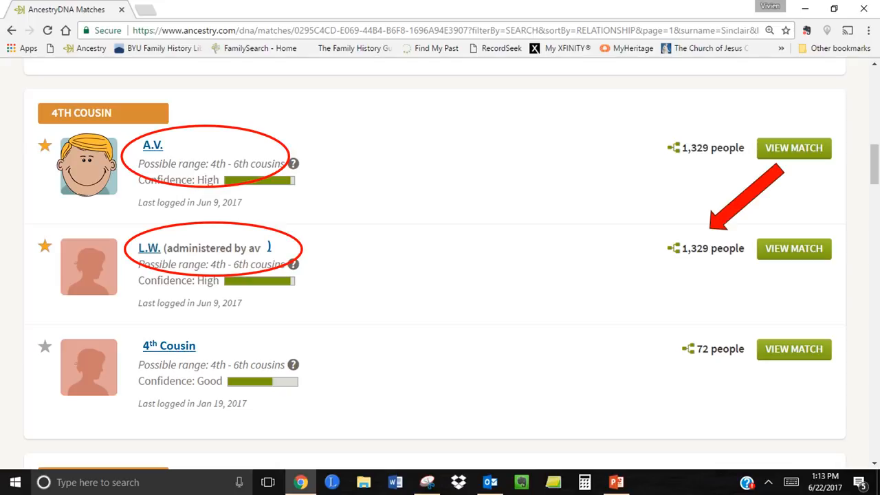
click(792, 249)
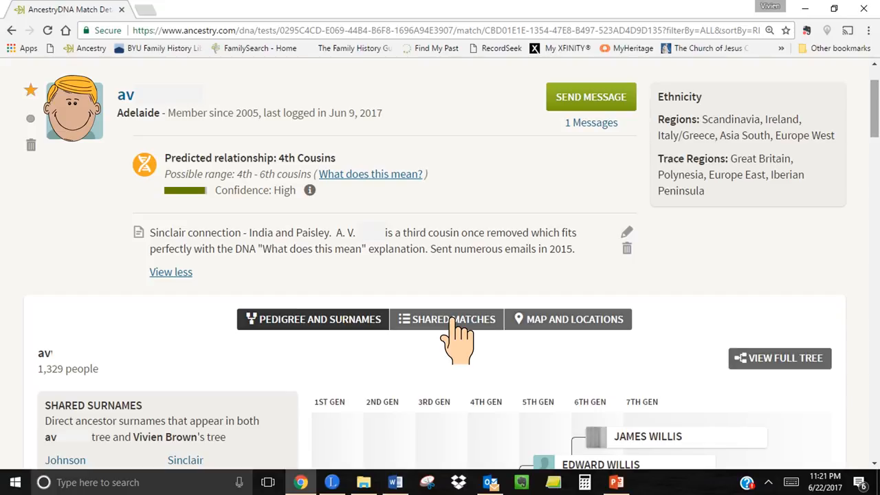
Advance to the Shared matches slide and scroll down through the match list.
click(445, 319)
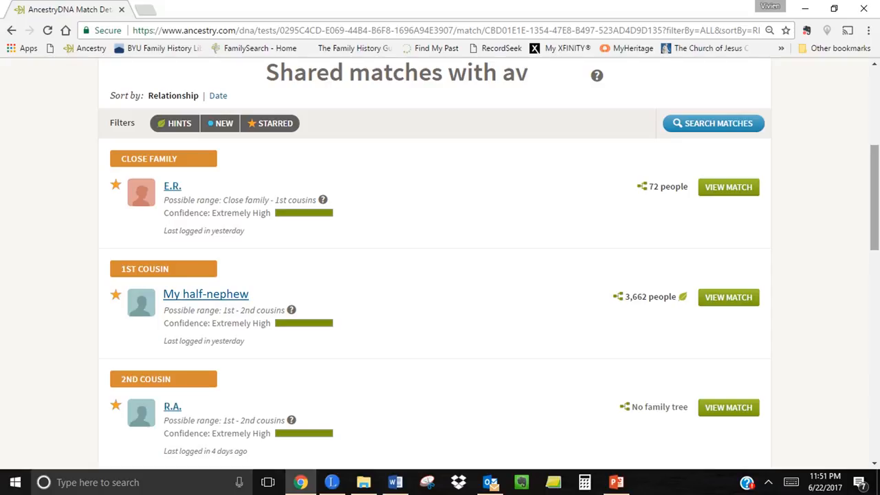
scroll(down, 3)
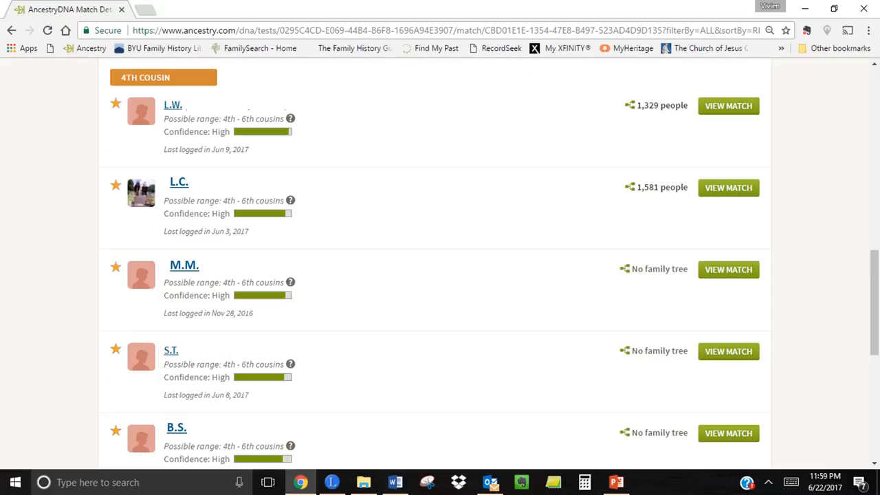